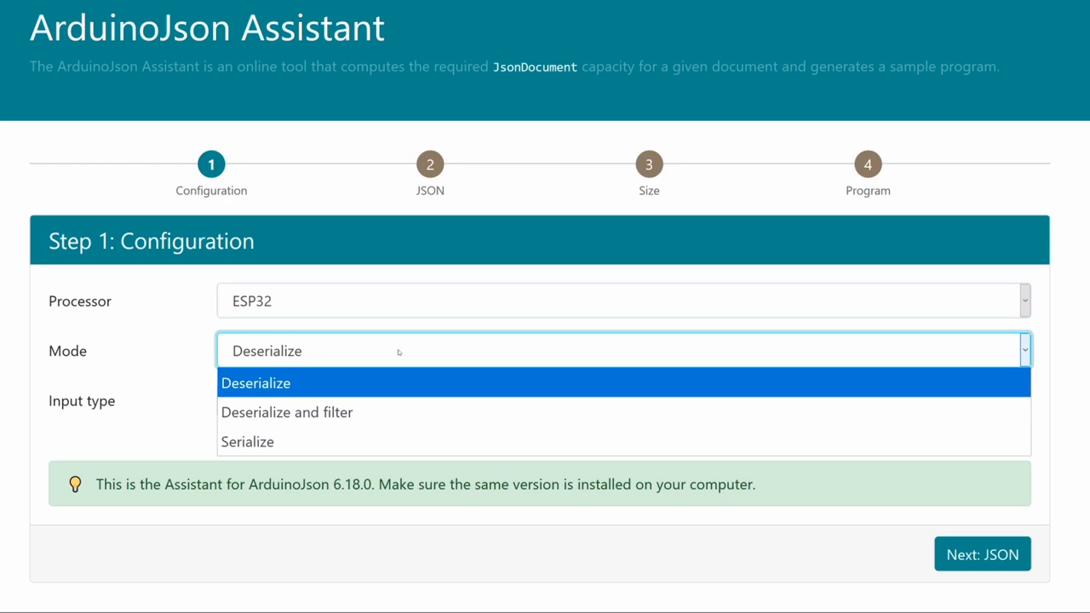
Step: Select Deserialize mode with Stream input for ESP32, reaching the size results: 121 bytes minimum, 192 recommended
left_click(255, 381)
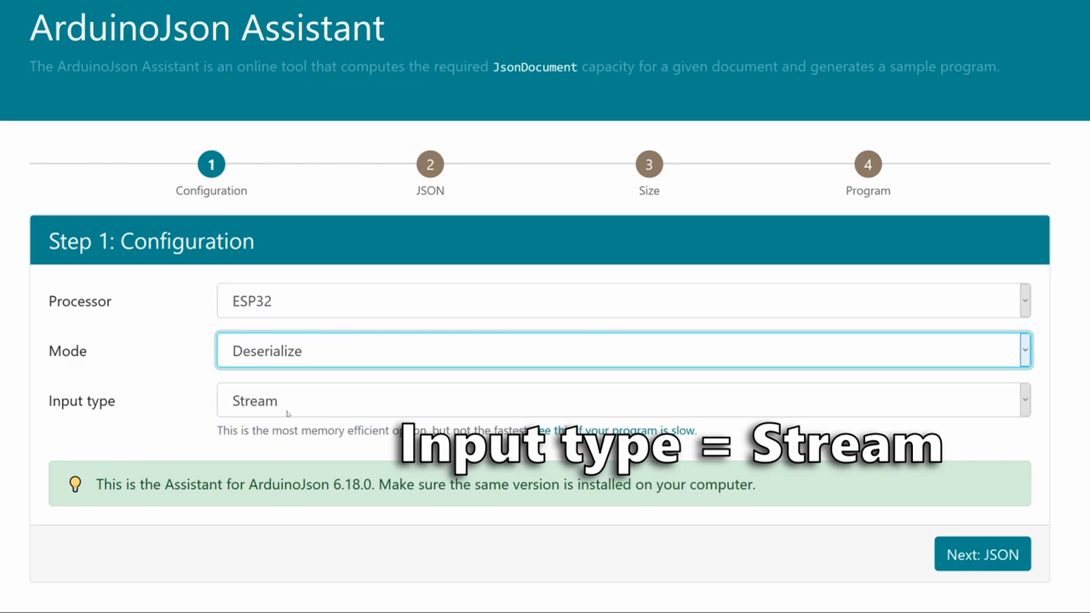
left_click(981, 554)
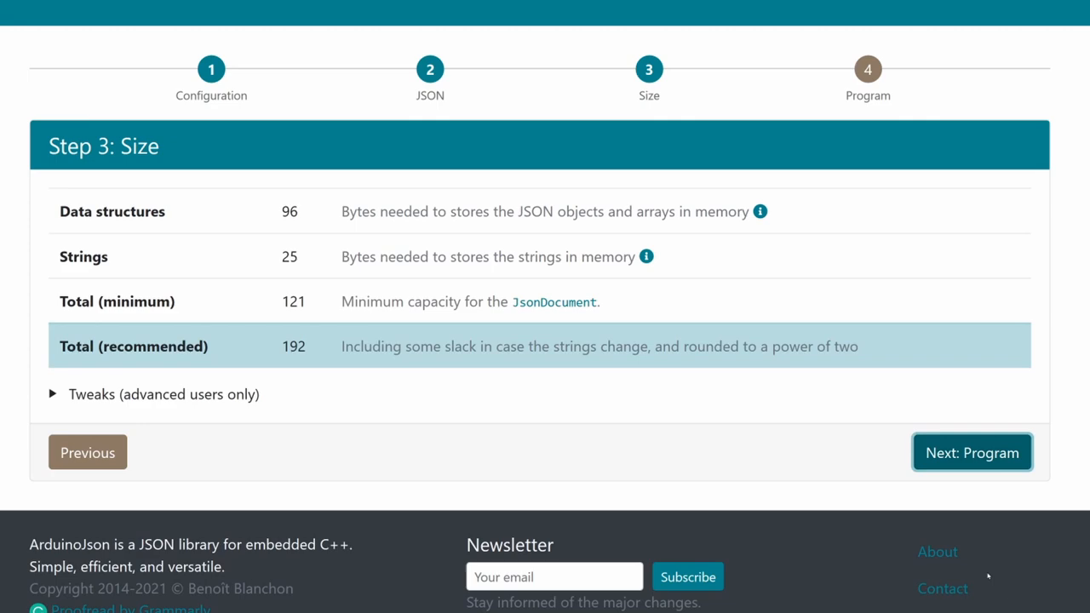